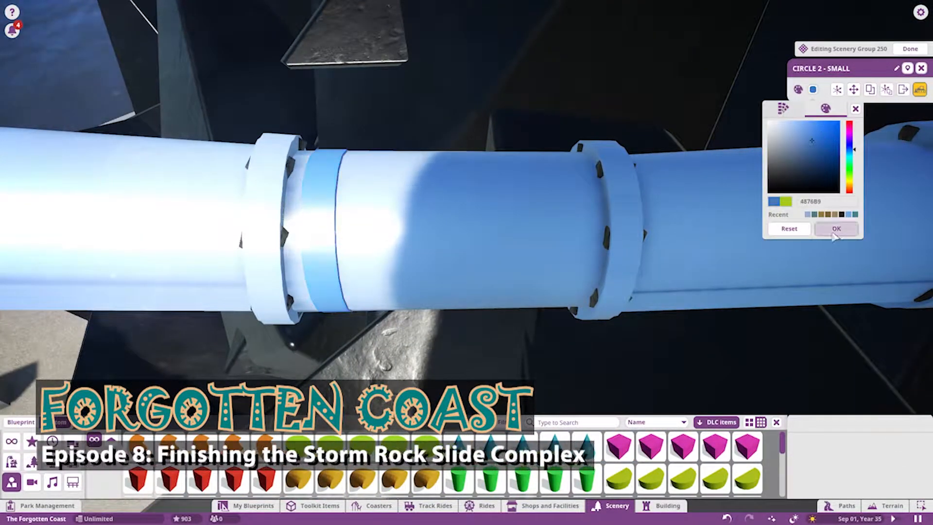
Step: Confirm a blue shade for the Circle 2 Small ring around the slide tube
left_click(836, 228)
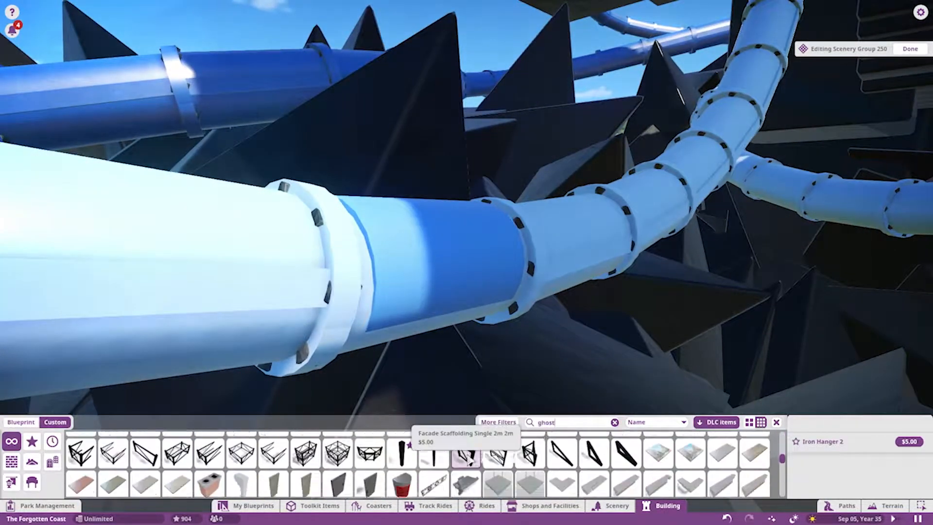
Step: Search the scenery browser for 'tiny' metal pieces to use as the support strip
type("tiny")
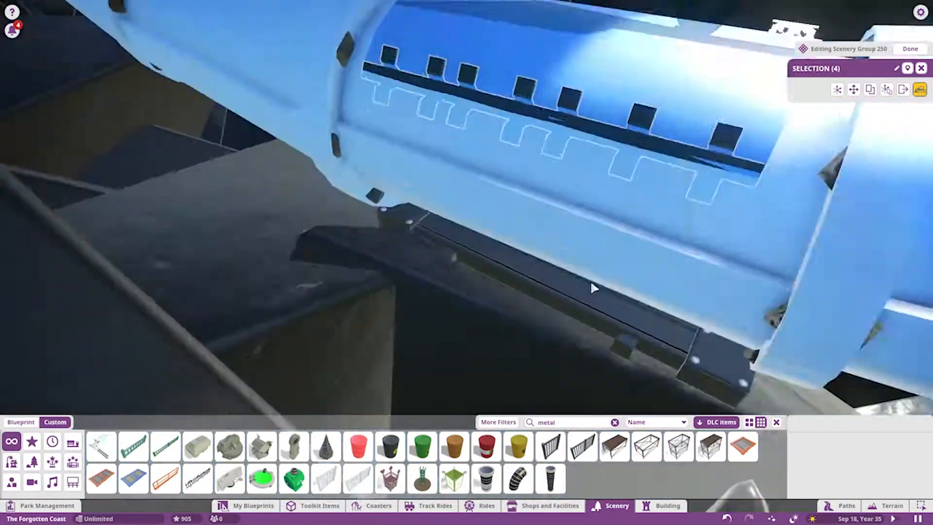
Step: Finish editing the group after mounting the small light housing on the slide tube
left_click(909, 48)
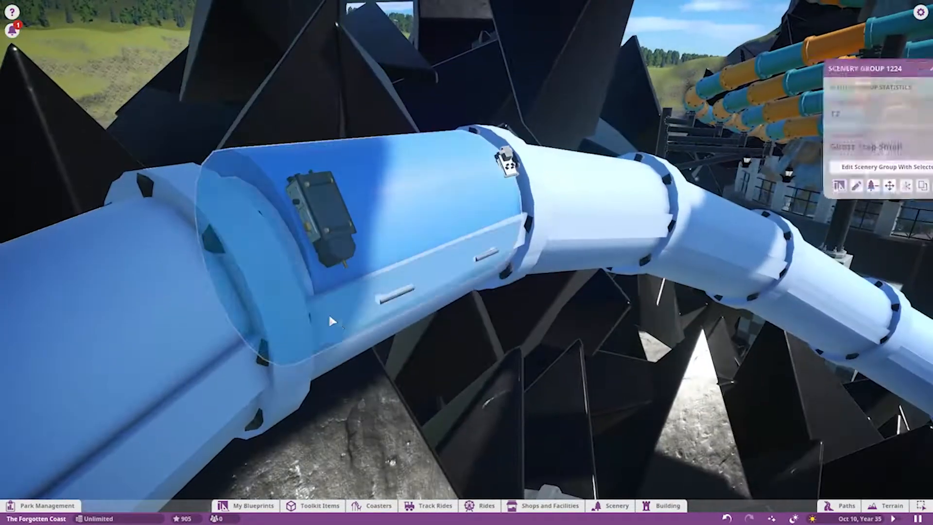
Step: Open the scenery group for editing to build the metal grate deck
left_click(665, 506)
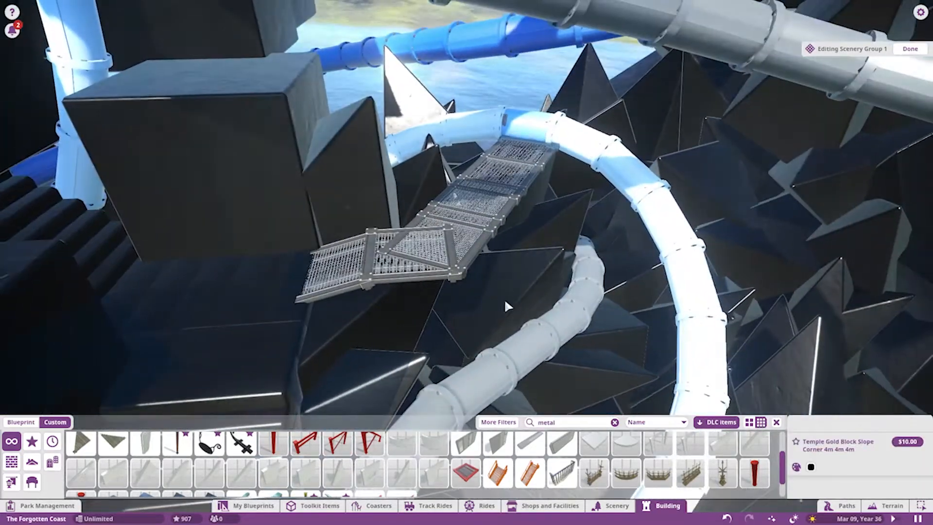
Step: Finish the walkway group and reopen the deck's scenery group for editing
left_click(920, 49)
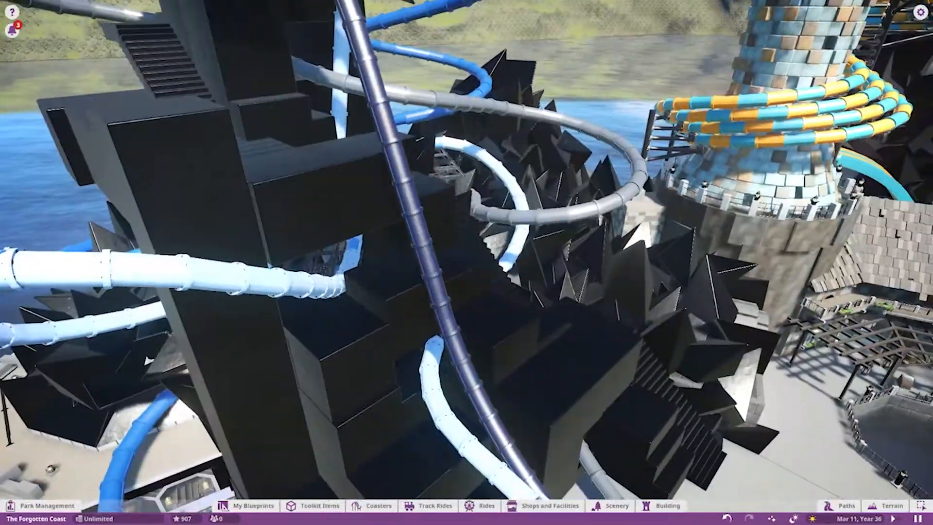
left_click(668, 505)
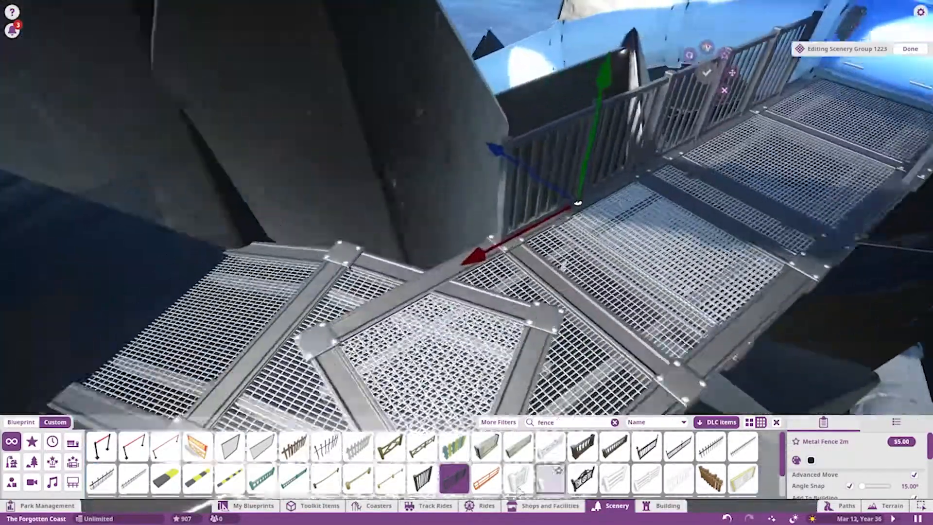
Step: Place a Metal Fence 2m railing along the grated deck's edge
left_click(420, 482)
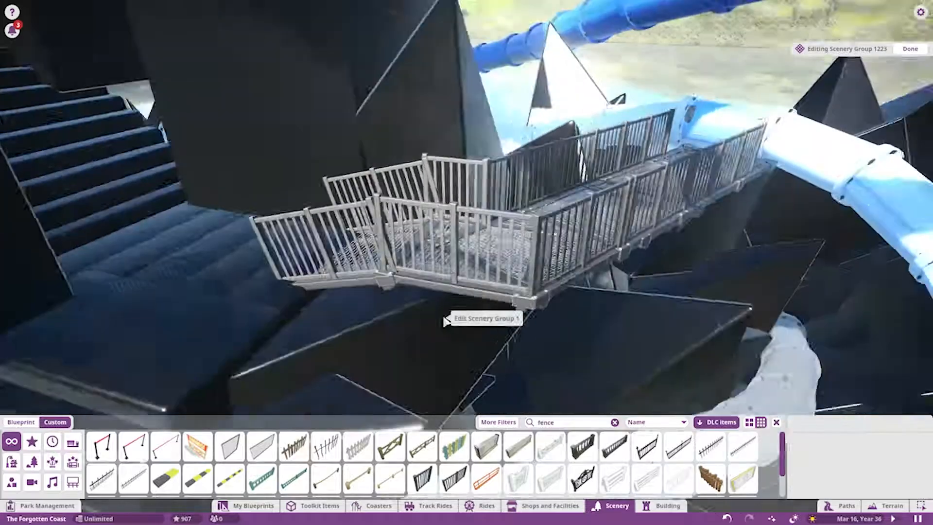
Step: Open Scenery Group 1 of the adjoining walkway for editing
left_click(671, 506)
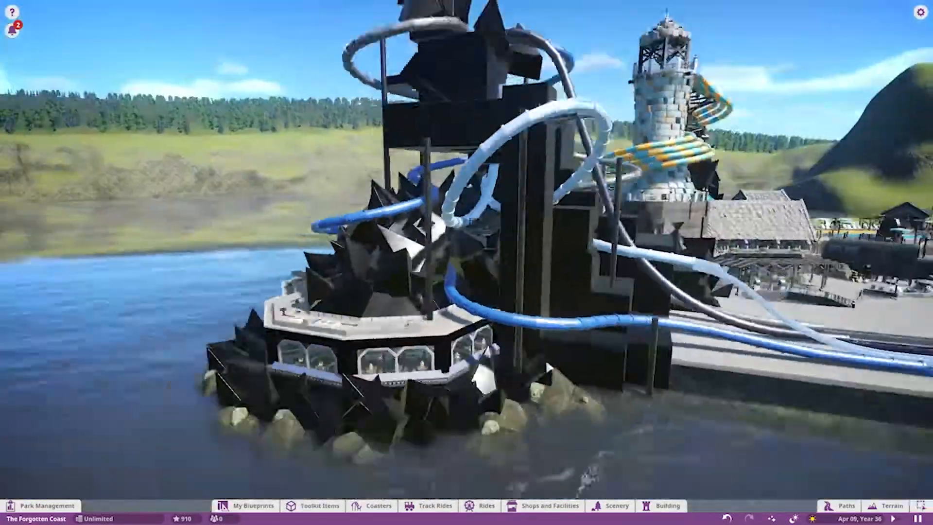
Step: Open the tower's Scenery Group 1230 for editing
left_click(666, 518)
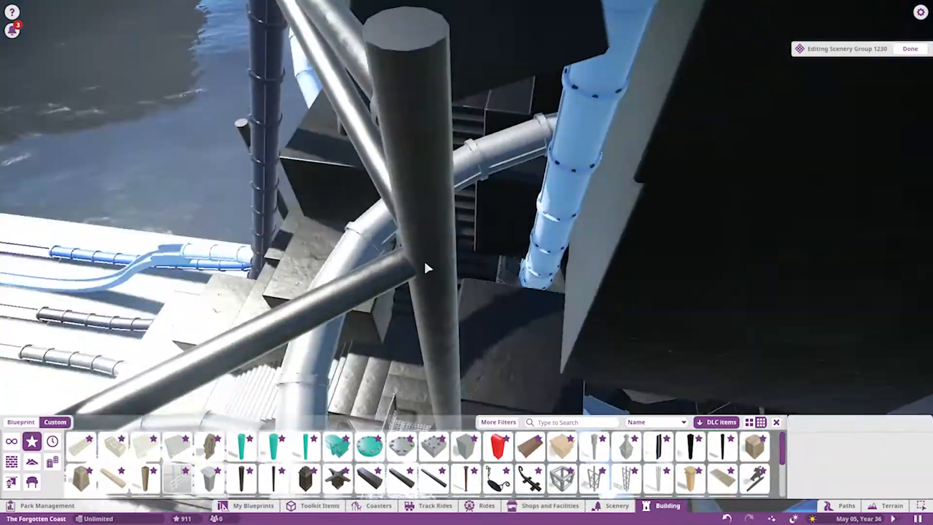
Step: Place a Coaster Support 1 Small 4m beam bracing the blue slide to the tower
left_click(369, 448)
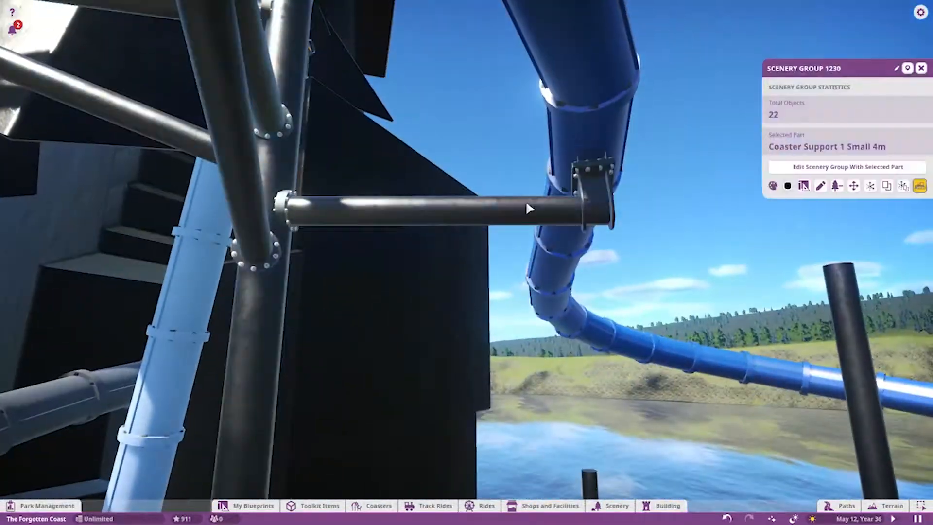
left_click(847, 166)
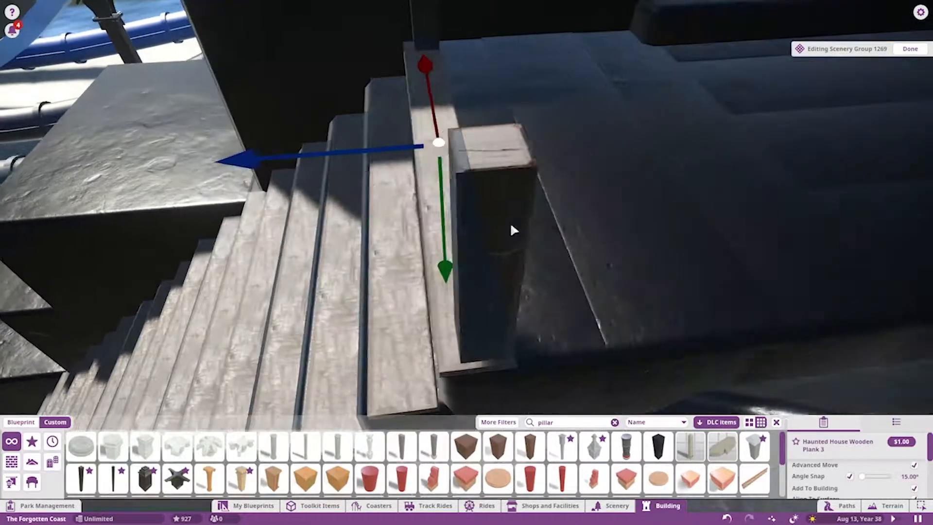
Step: Set a wooden plank post upright at the top of the stair's outer edge
left_click(368, 453)
type("rope")
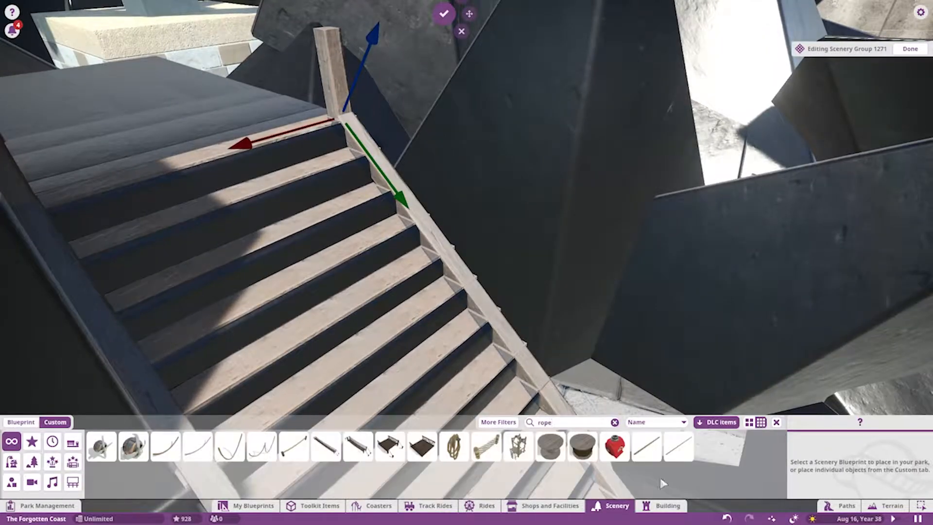
Step: Place a Wooden Pillar 1m - Plain post at the top of the stairs
left_click(683, 448)
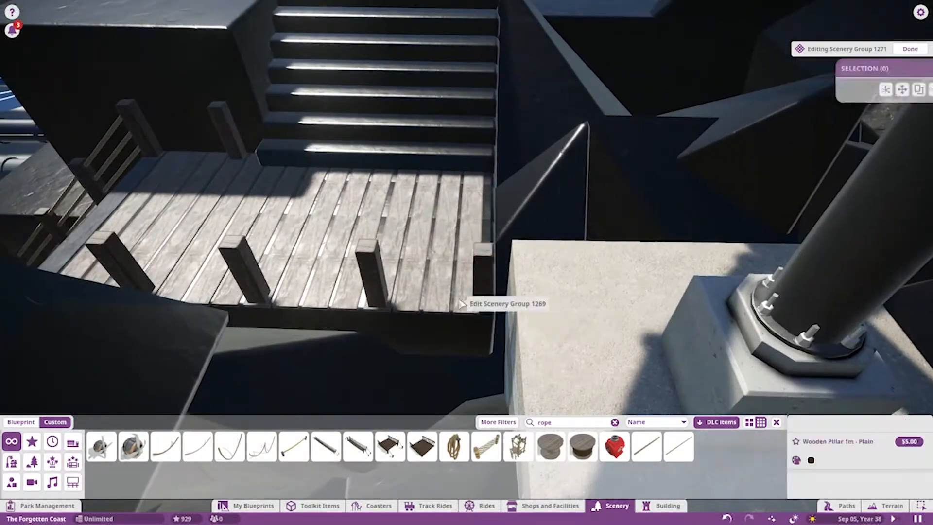
Step: String Straight Rope railing pieces between the posts along the stairs and deck edge
left_click(665, 505)
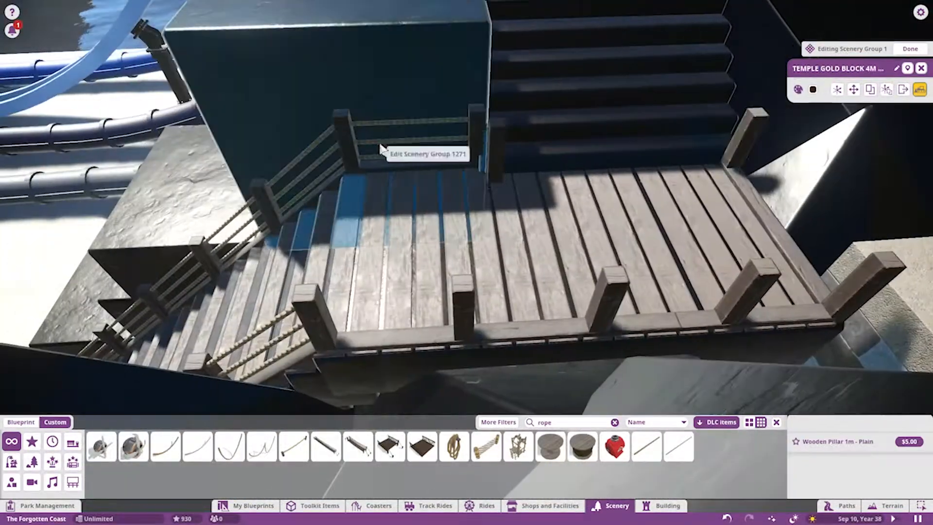
left_click(682, 450)
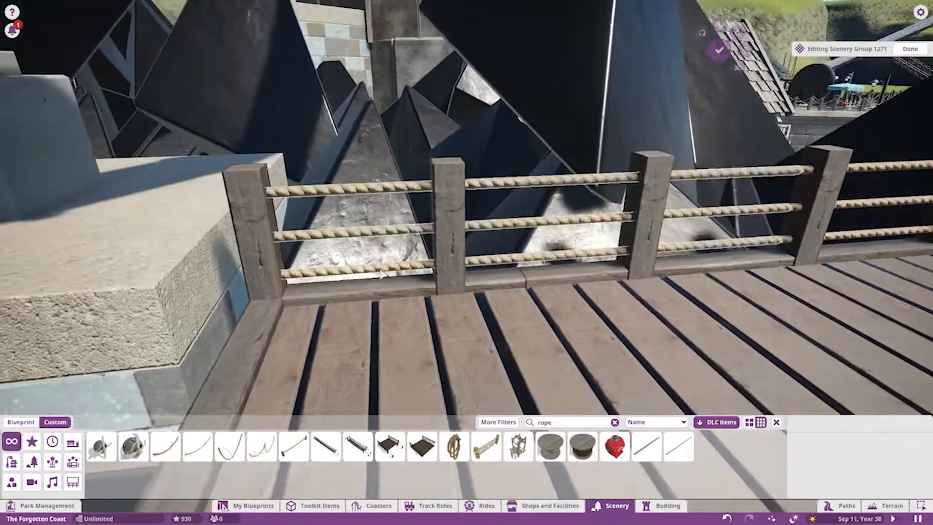
left_click(648, 451)
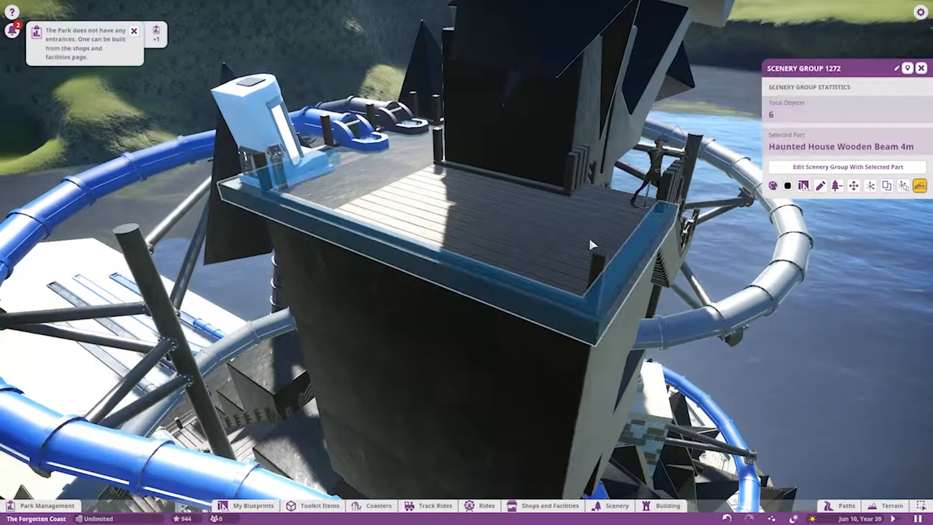
Step: Add Straight Rope 4m railings to group 1271 beside the slide entrance
left_click(847, 166)
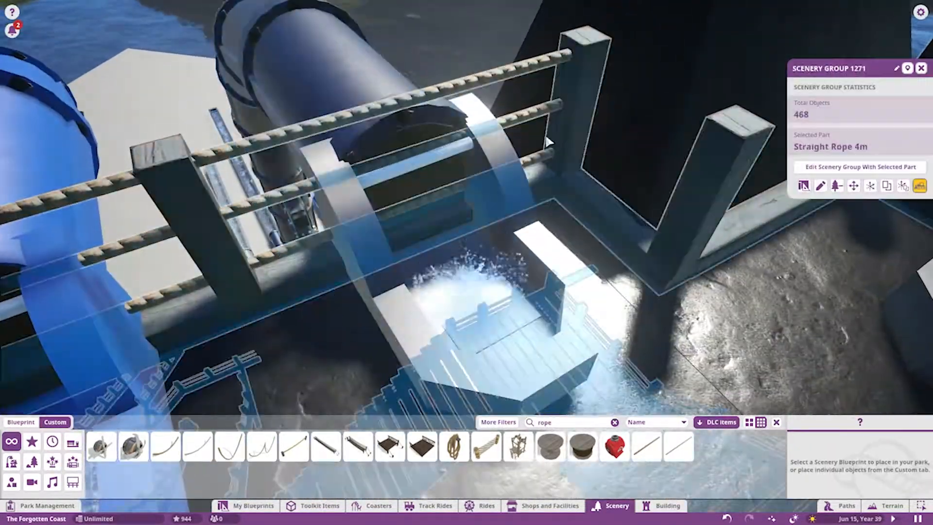
Step: Copy the six railing pieces and position the copy behind the slide entrance tube
left_click(860, 166)
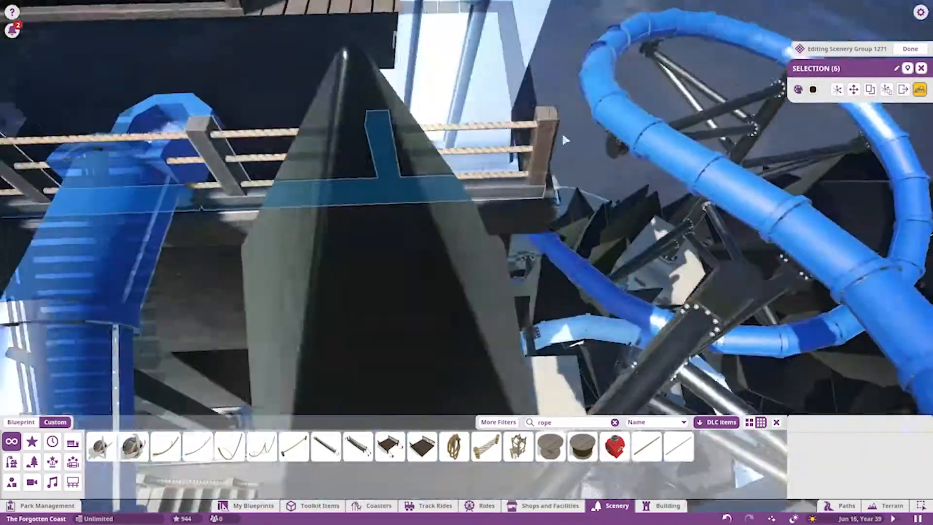
left_click(910, 48)
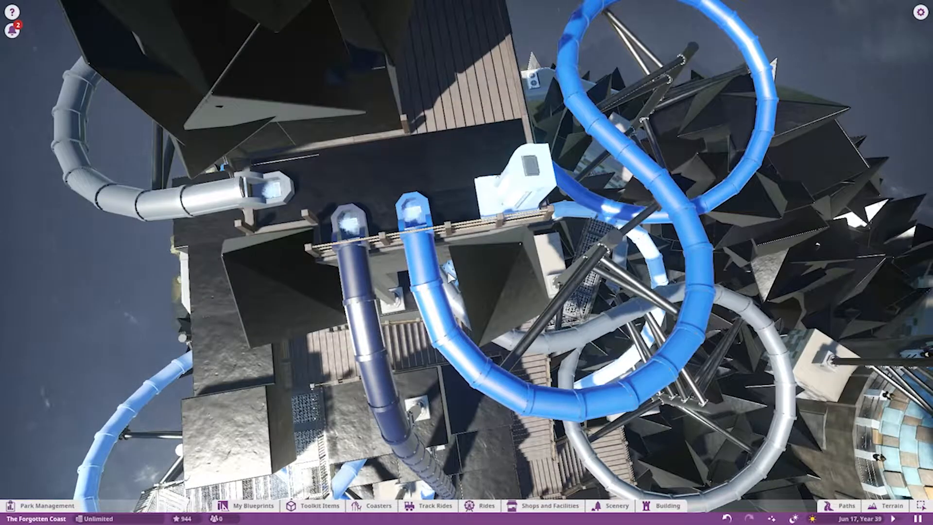
left_click(667, 505)
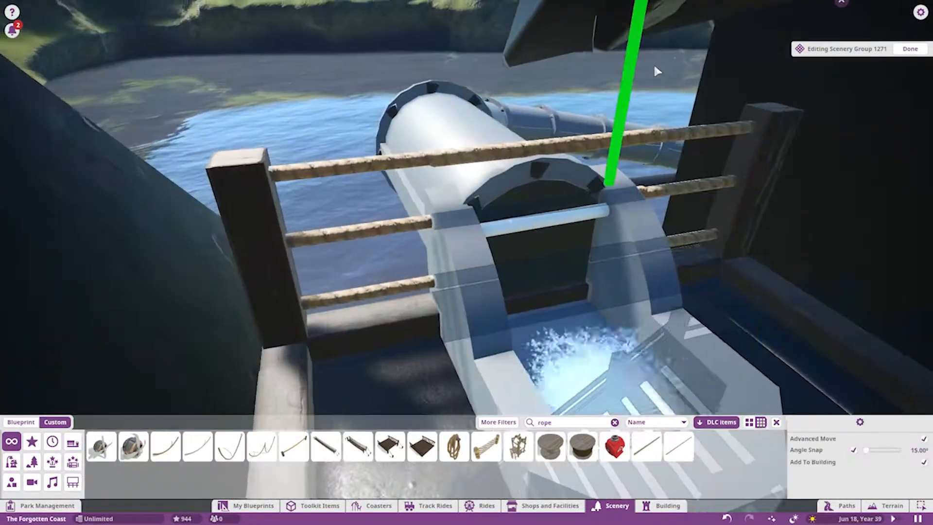
left_click(918, 48)
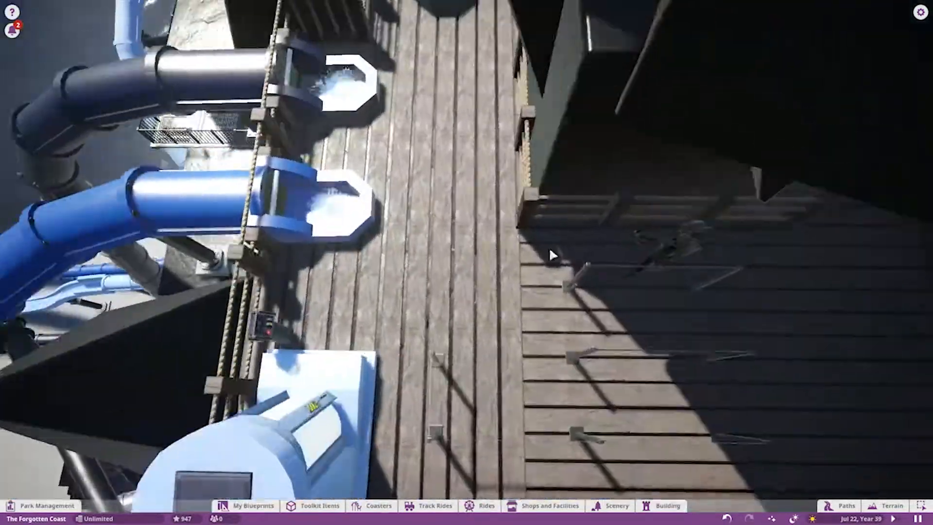
Step: Place metal post-and-cable queue railings forming lanes to each slide entrance
left_click(666, 519)
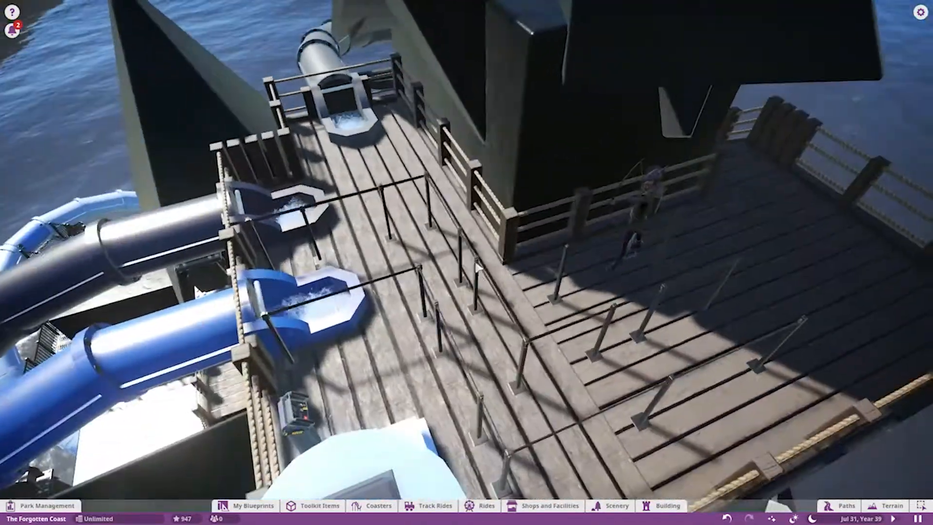
left_click(667, 504)
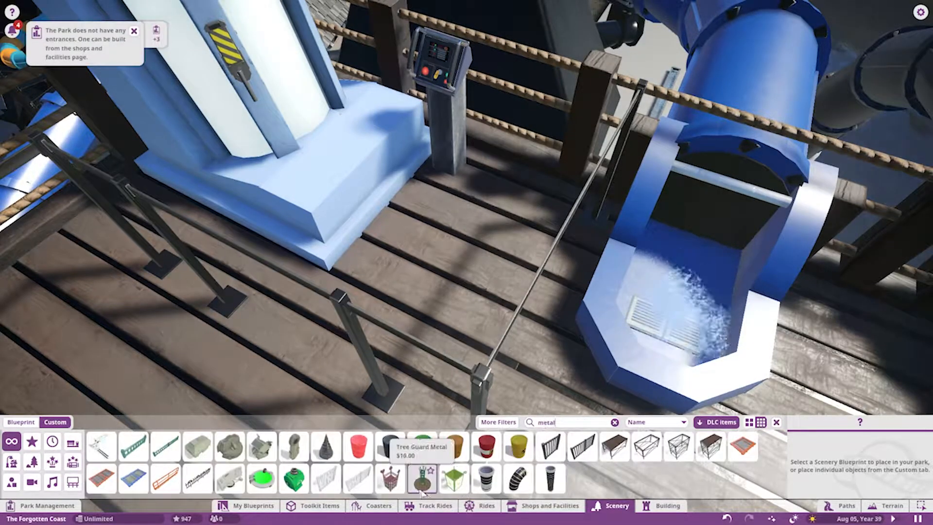
Step: Place a hazard metal tread plate at the slide entrance beside the control post
left_click(666, 519)
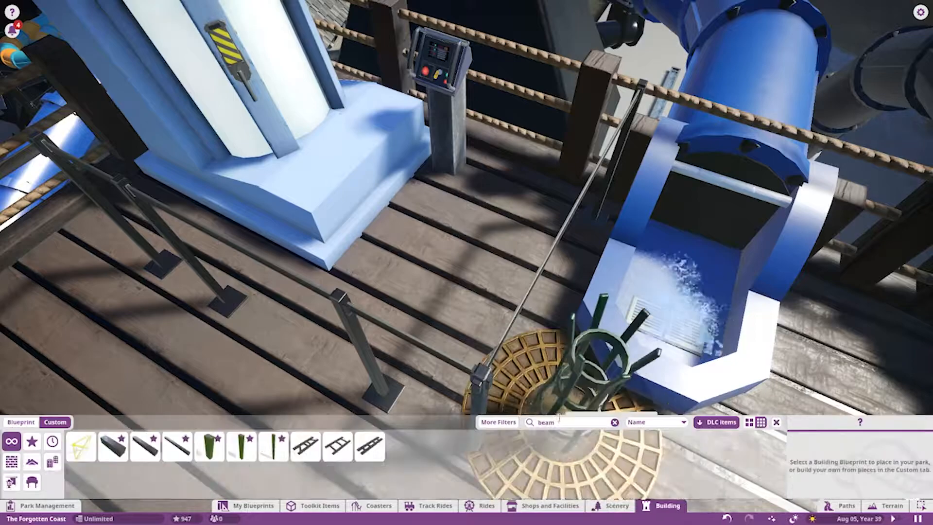
left_click(614, 422)
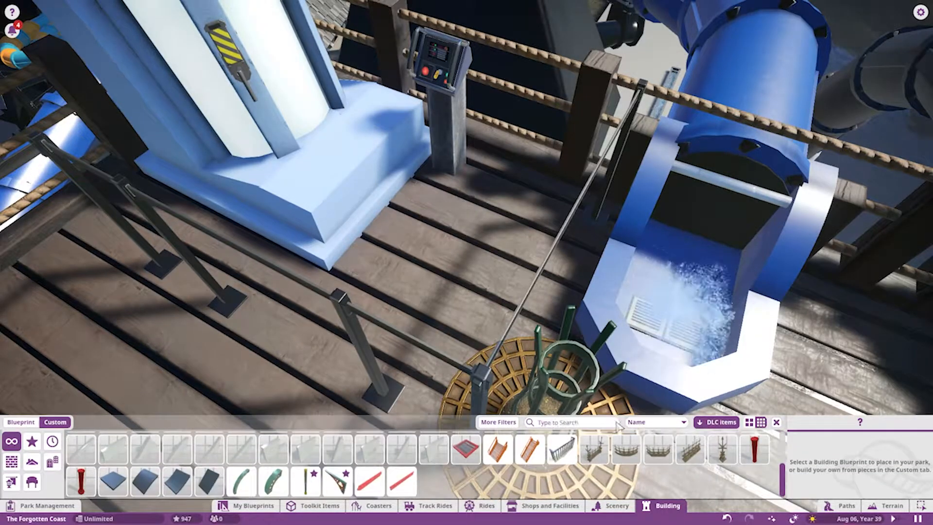
type("haza")
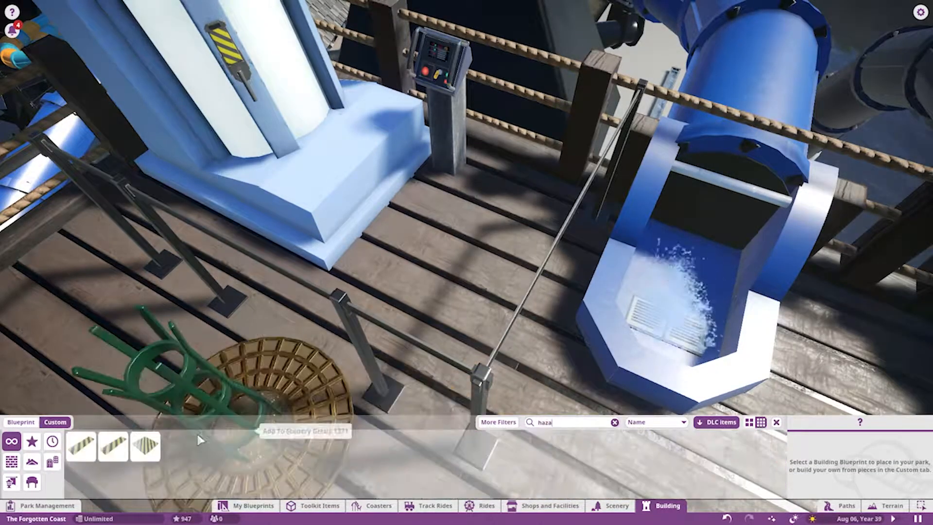
left_click(614, 519)
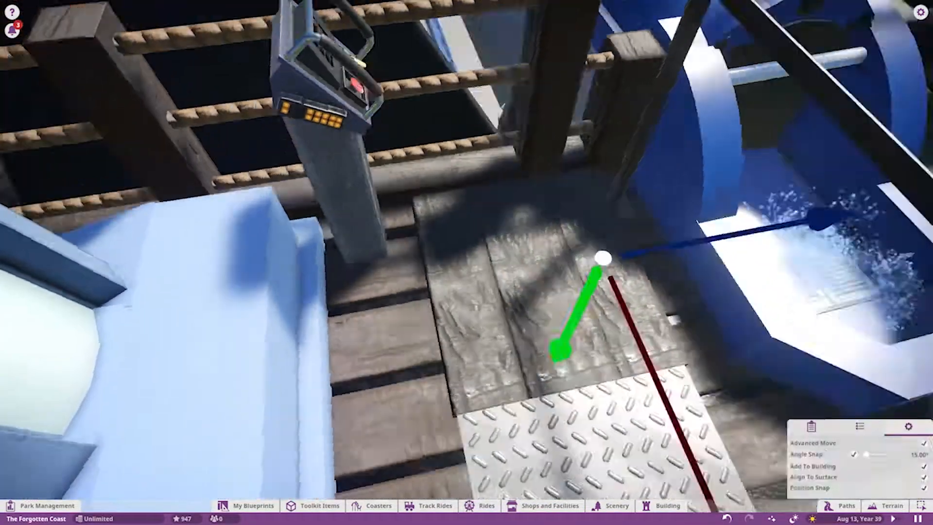
Step: Stand a Slush Rush information sign on the deck corner beside the rope railing
left_click(665, 505)
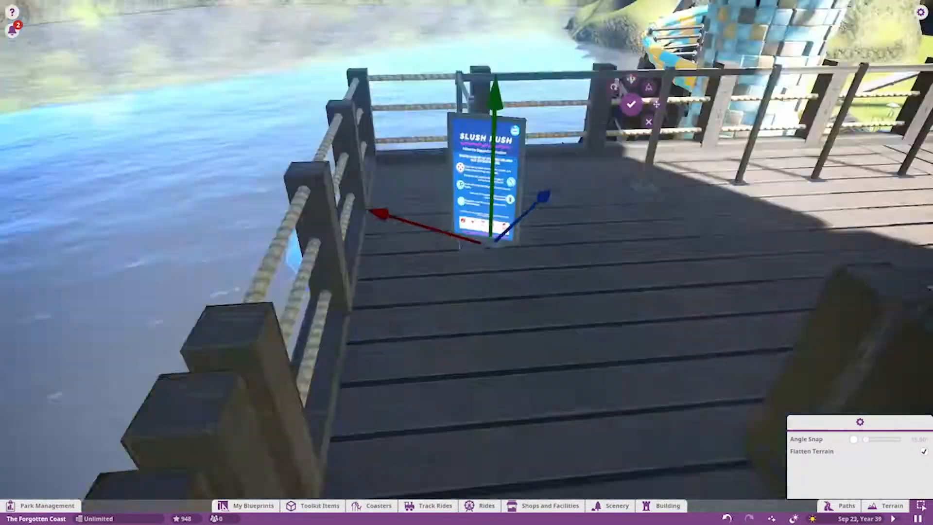
Step: Place a second Slush Rush sign above the stairs and add a Low Rope Fence 2M
left_click(615, 519)
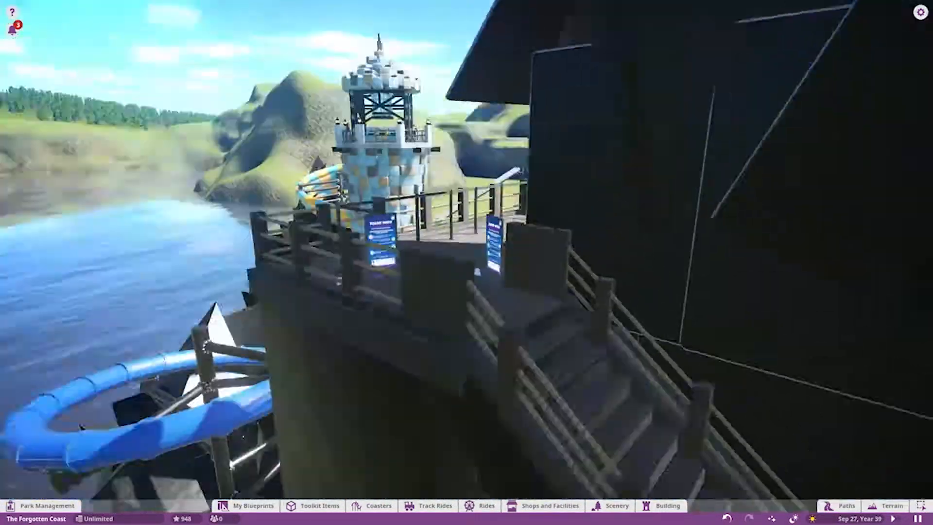
left_click(614, 505)
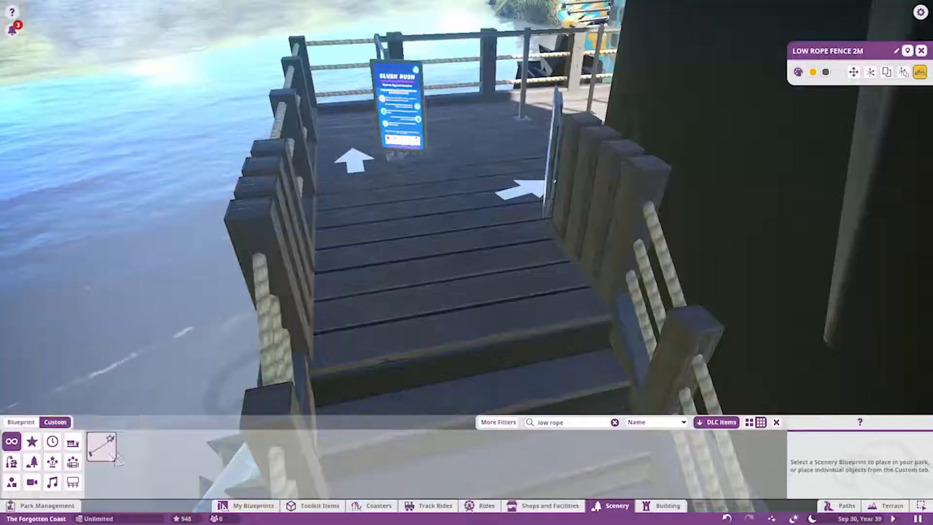